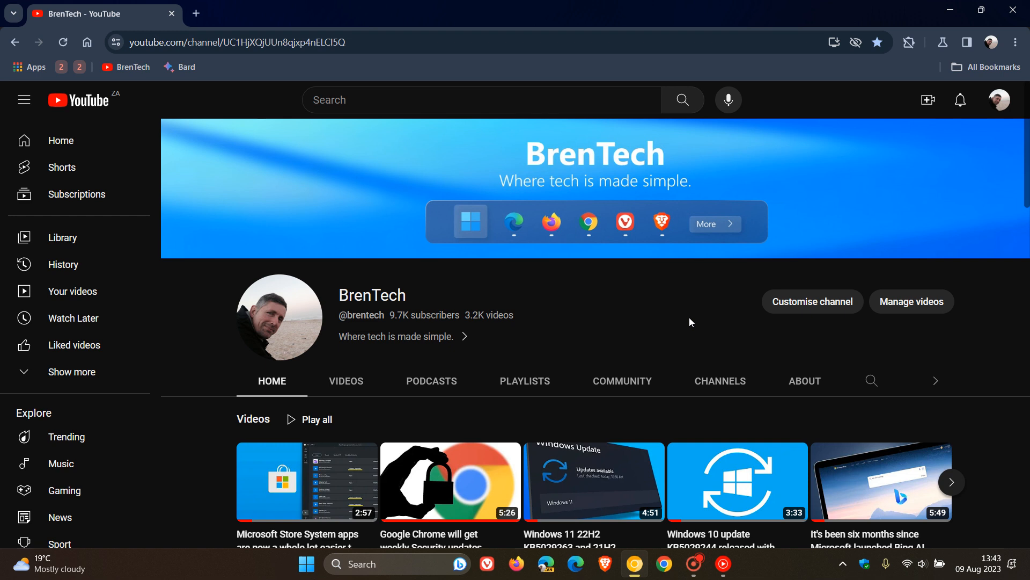
pyautogui.moveTo(94, 147)
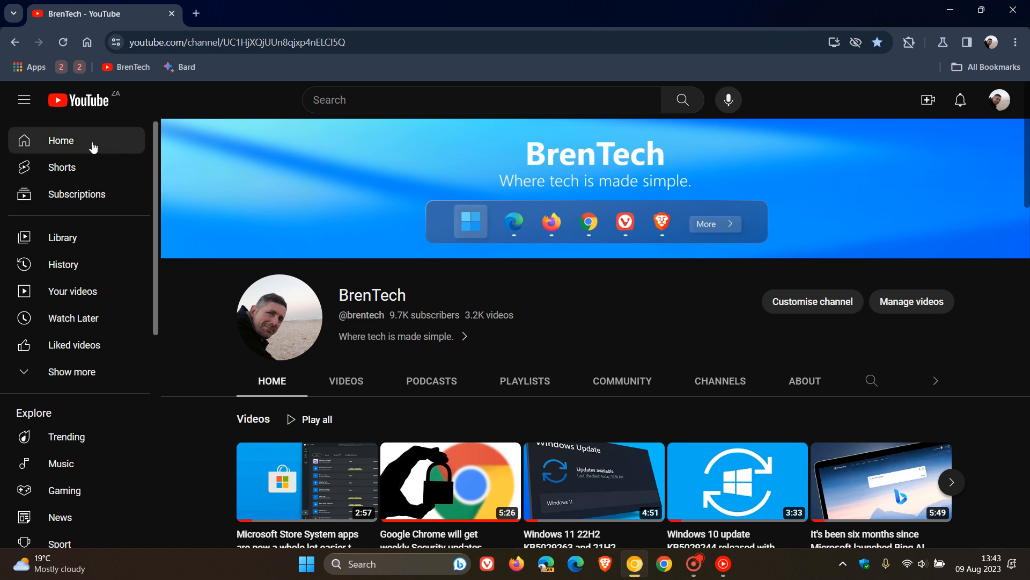
# Step: Leave the BrenTech channel page for the home feed of recommended videos
pyautogui.click(61, 140)
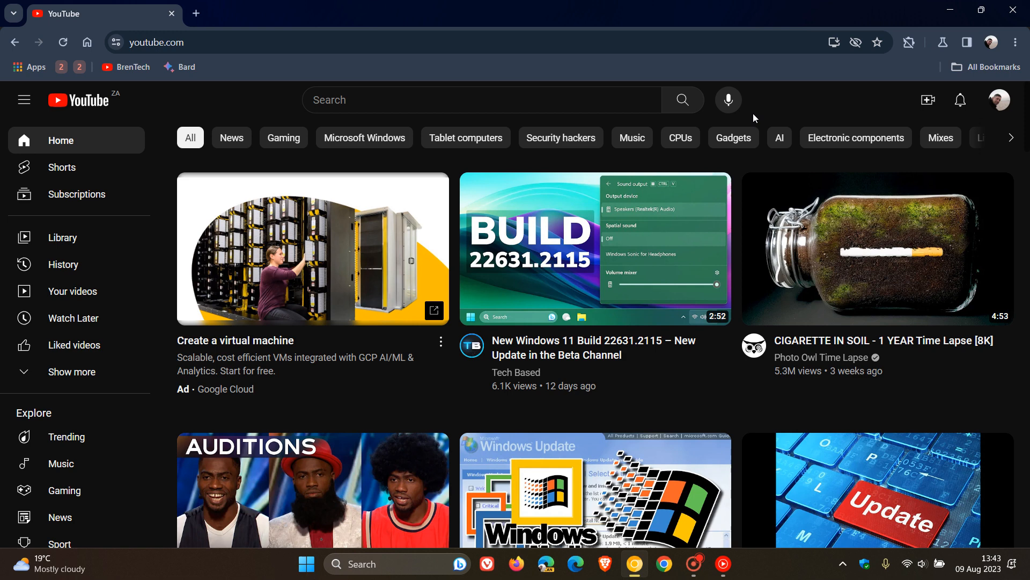
pyautogui.moveTo(814, 102)
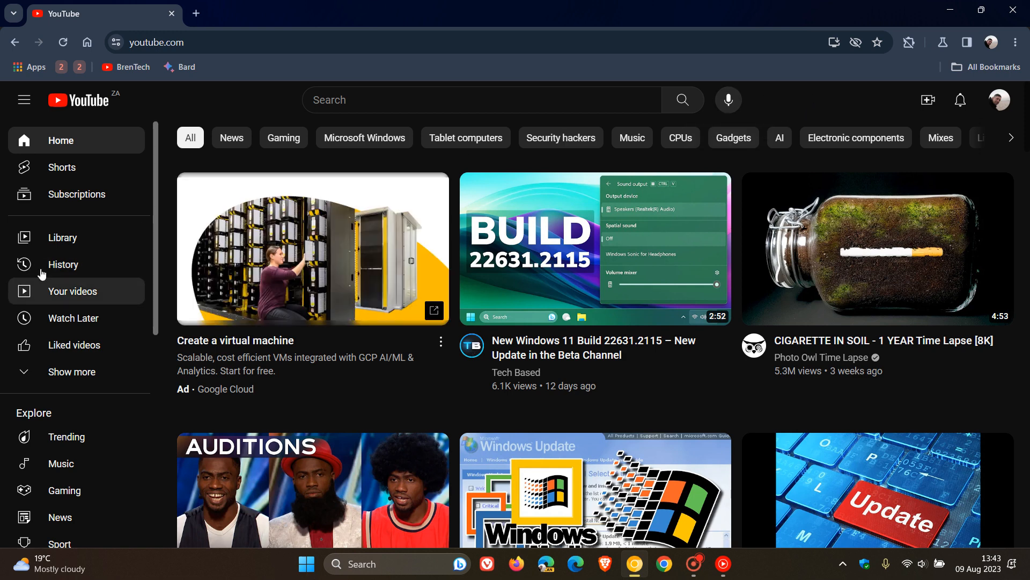
# Step: Reach Watch history after a brief return to Home, listing today's Tech Based and BrenTech videos
pyautogui.click(63, 265)
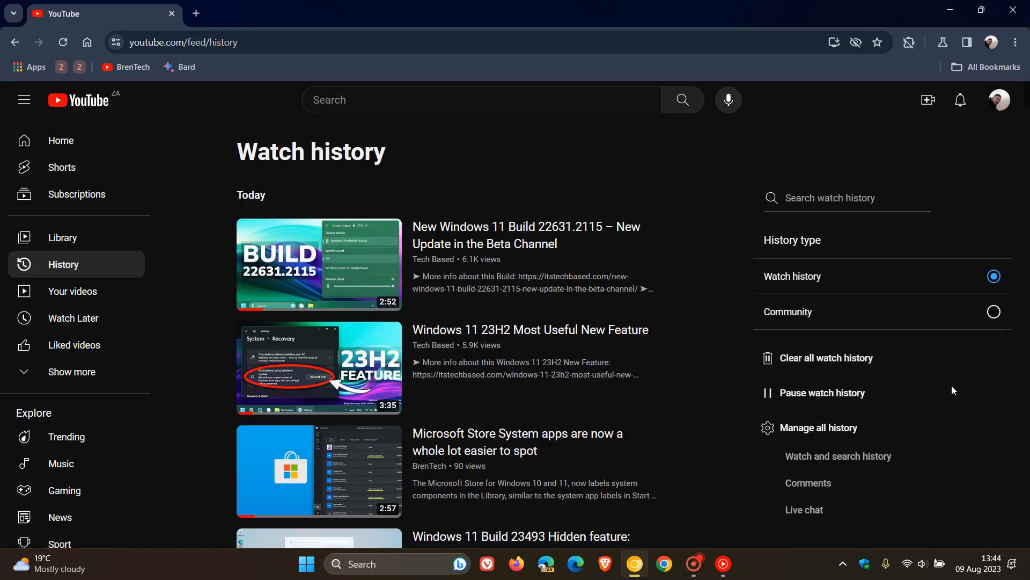
pyautogui.moveTo(961, 394)
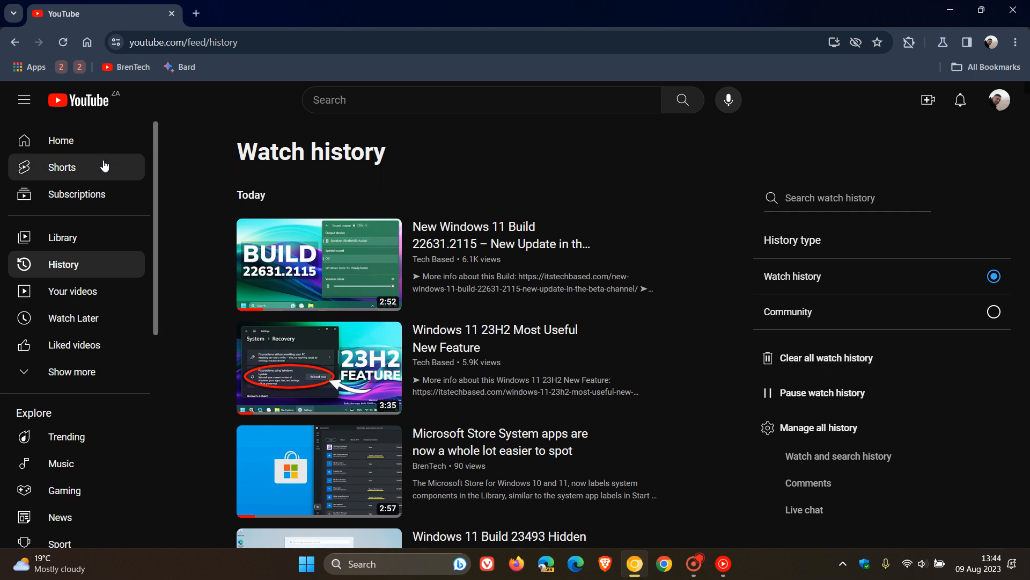
pyautogui.click(61, 140)
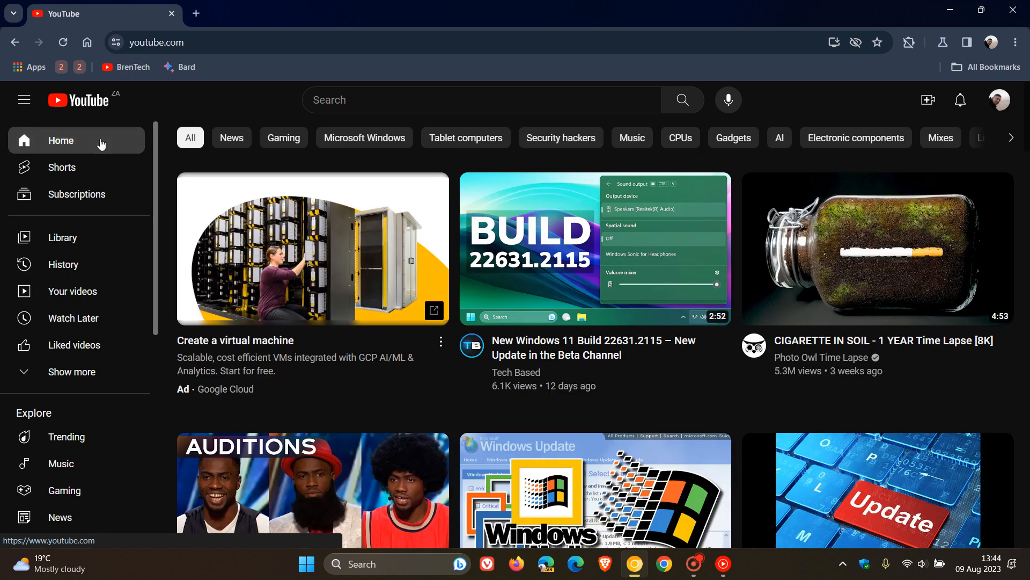
pyautogui.moveTo(632, 243)
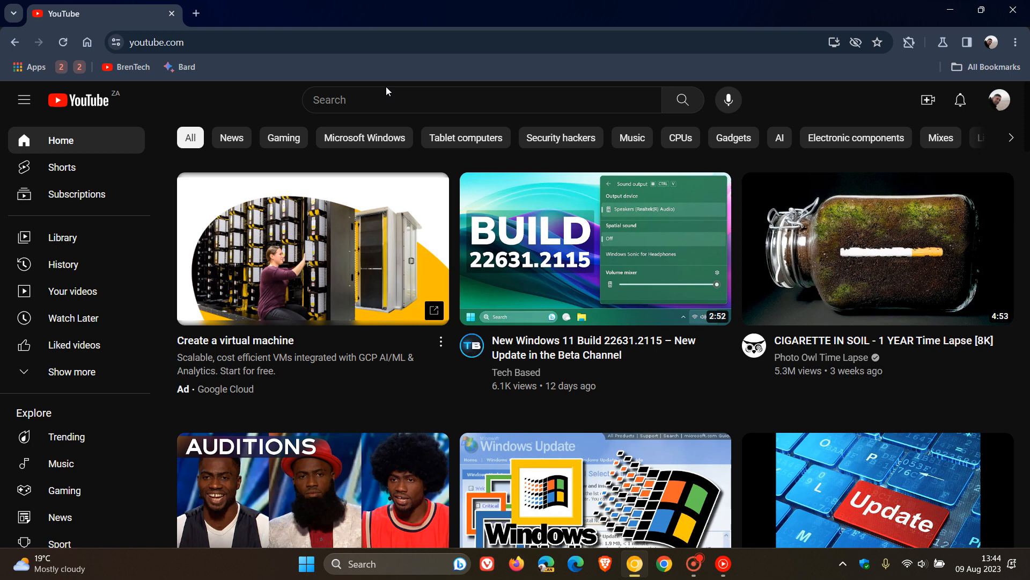
pyautogui.moveTo(658, 107)
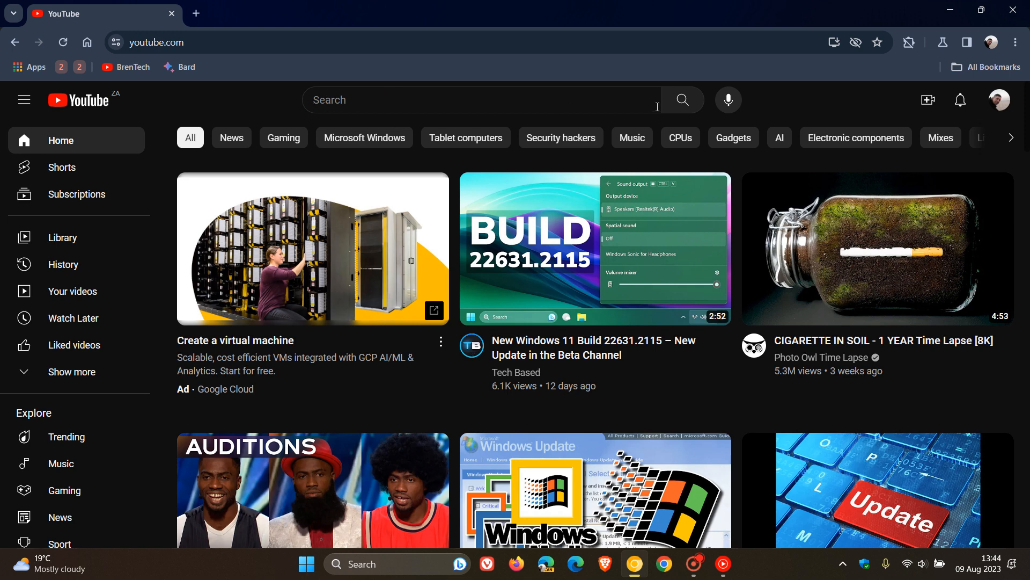
pyautogui.moveTo(91, 318)
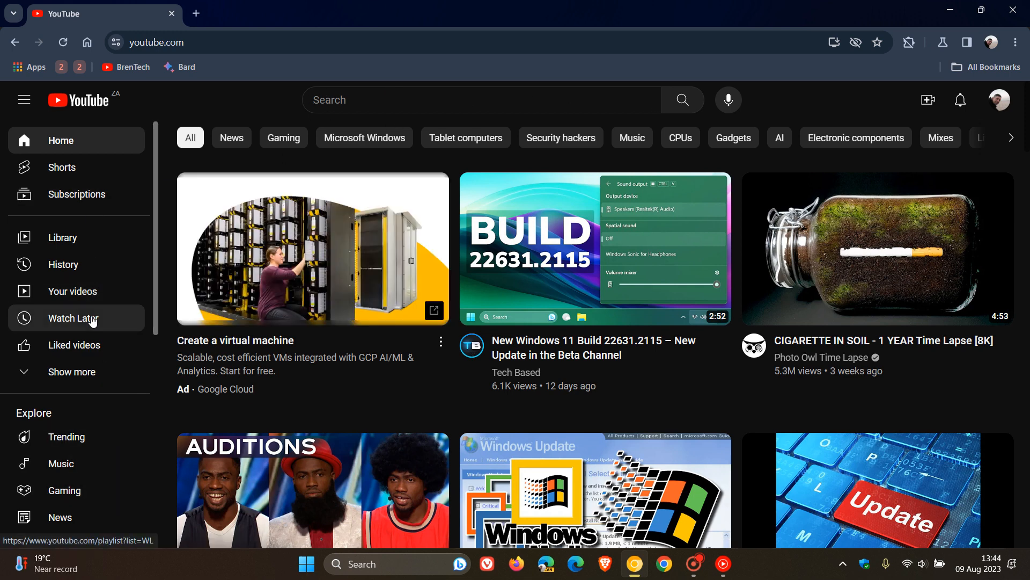
pyautogui.moveTo(481, 453)
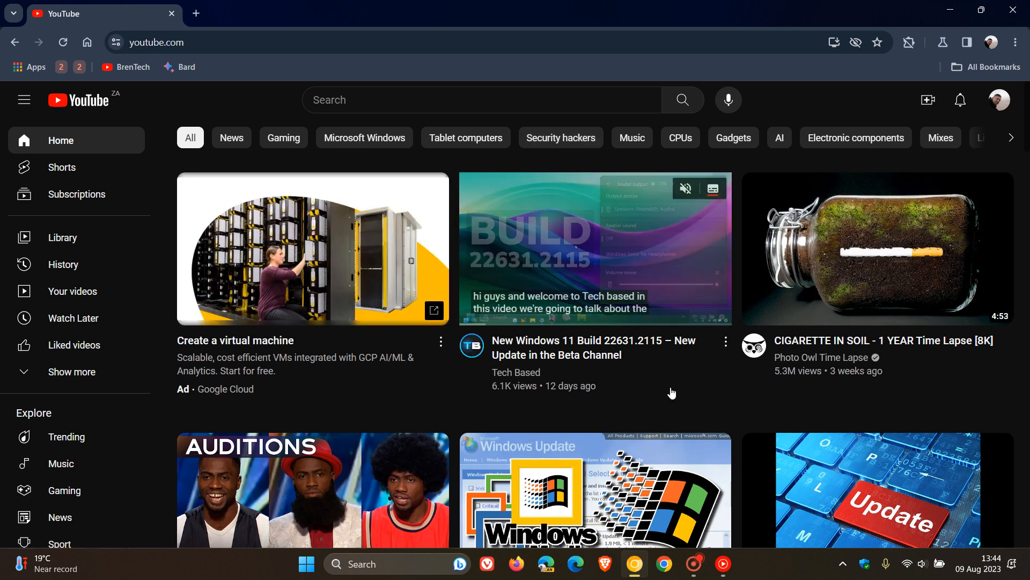
pyautogui.moveTo(88, 268)
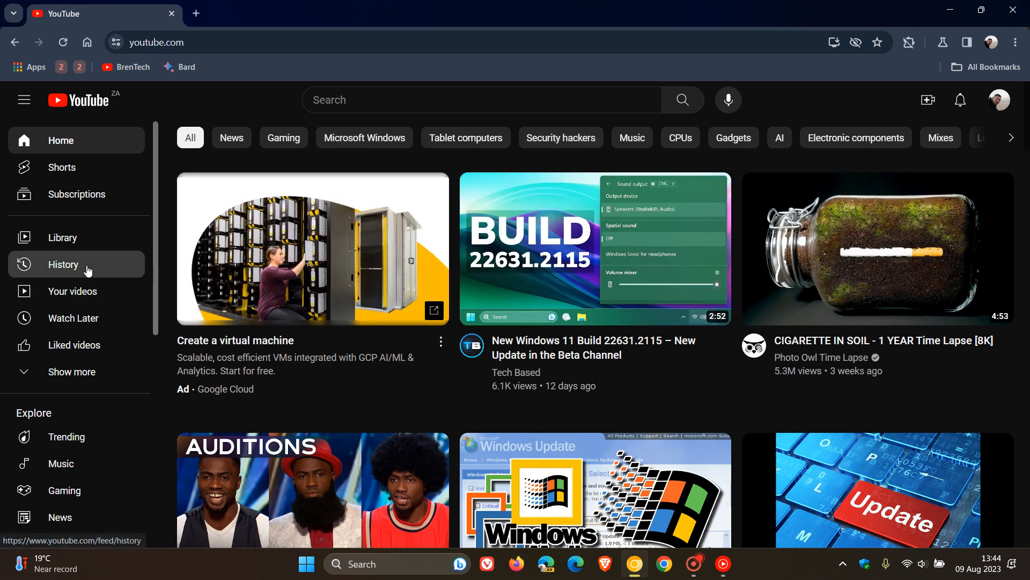
pyautogui.click(63, 265)
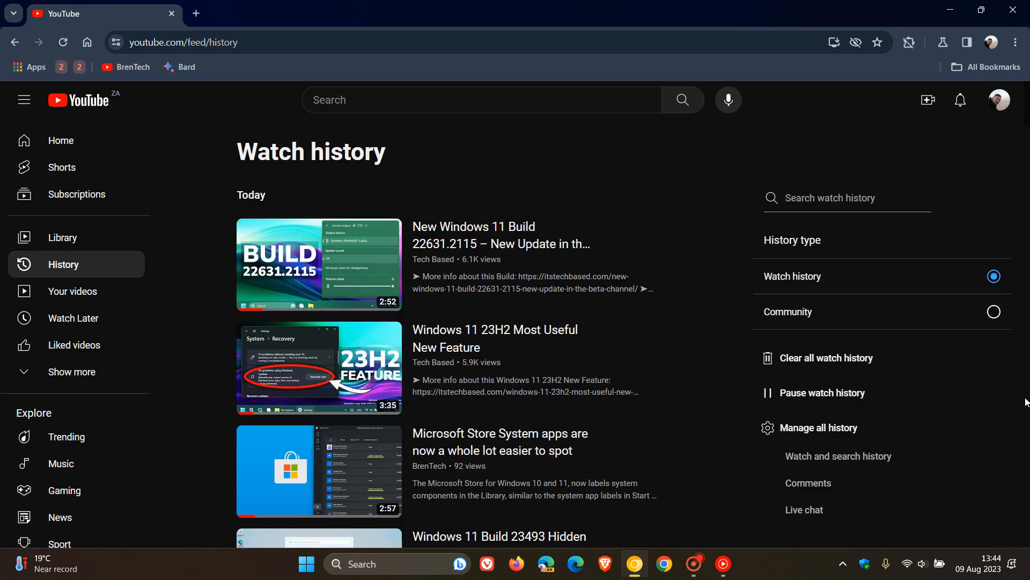
pyautogui.moveTo(942, 426)
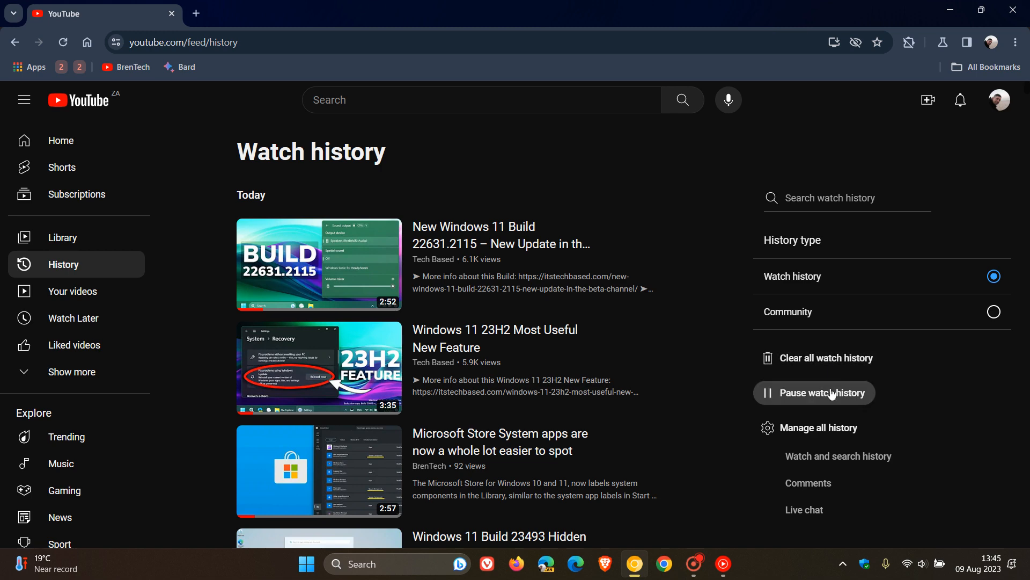
# Step: Pause watch history and confirm Pause in the dialog
pyautogui.click(822, 392)
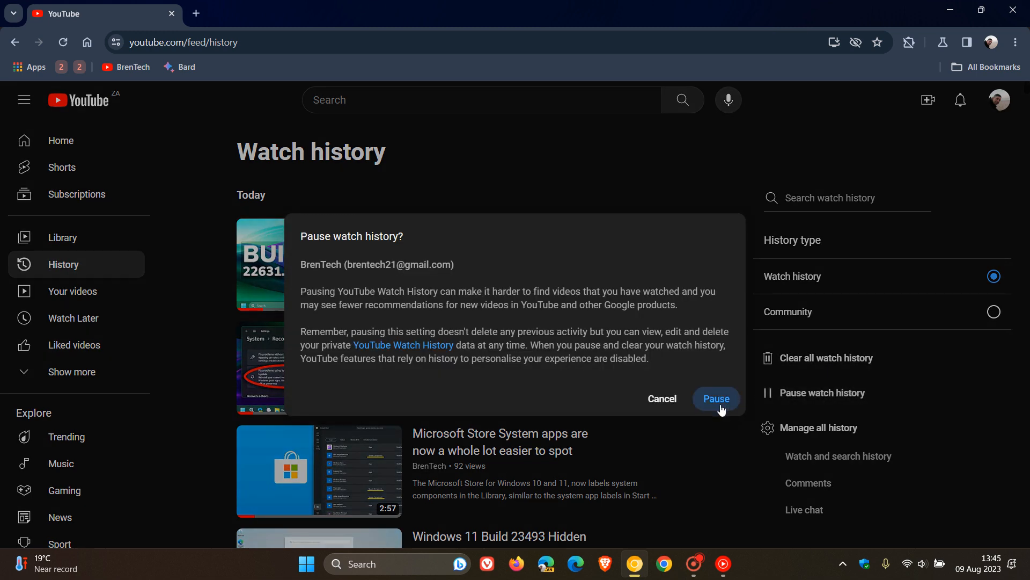
pyautogui.moveTo(722, 400)
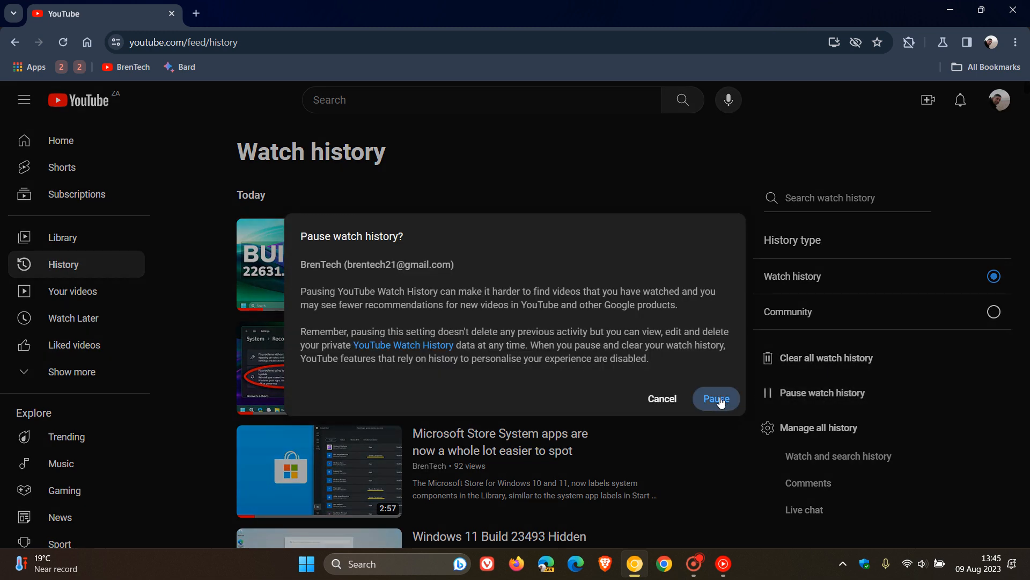
pyautogui.click(716, 398)
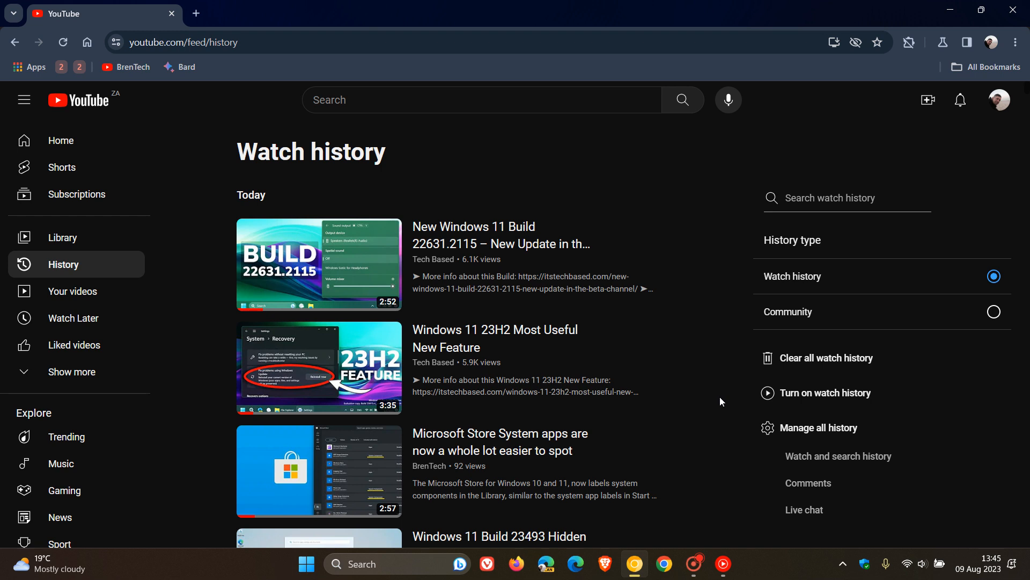
pyautogui.moveTo(999, 105)
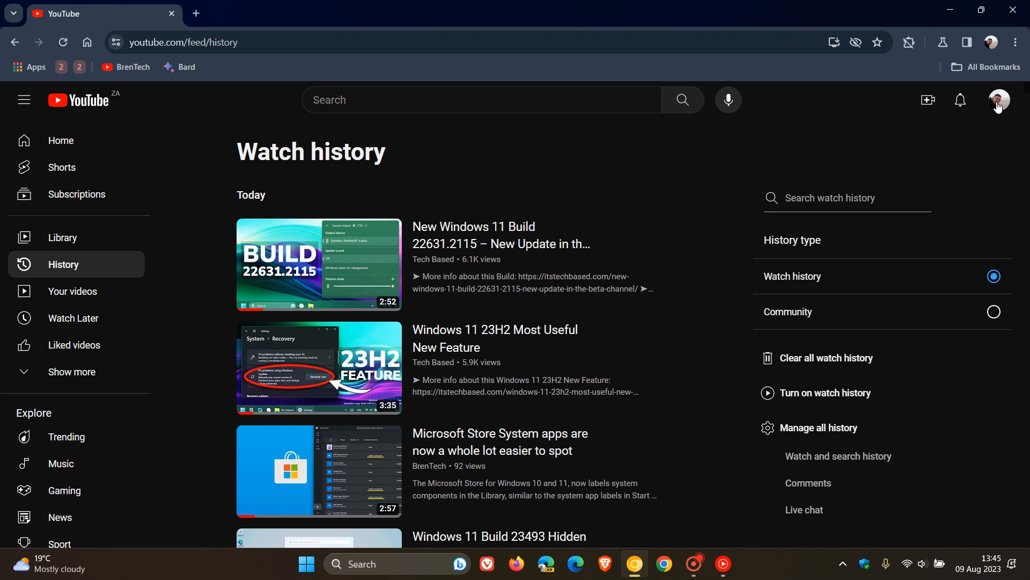
# Step: From the profile avatar menu, open Manage your Google Account in a new tab
pyautogui.click(999, 100)
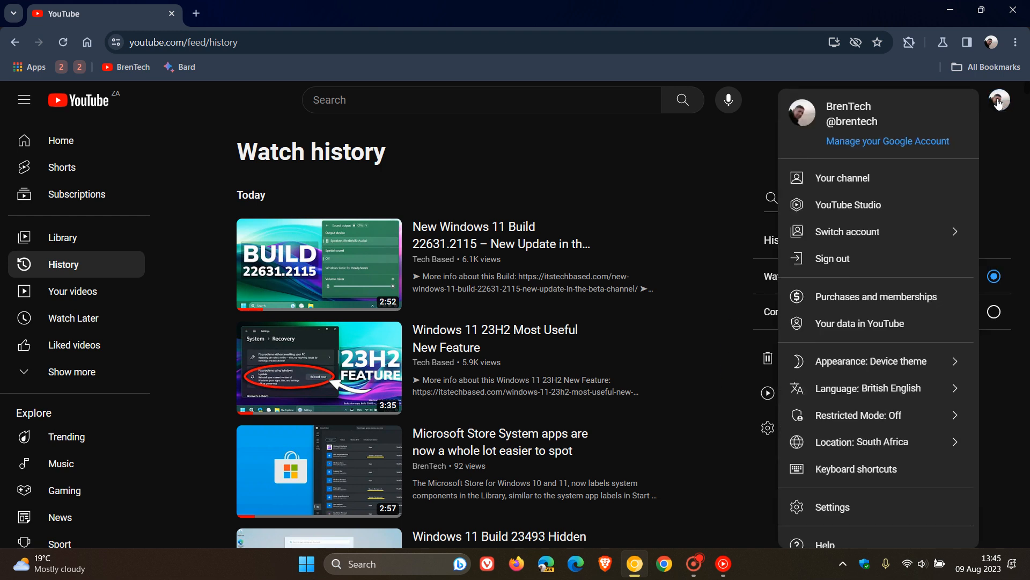
pyautogui.click(888, 140)
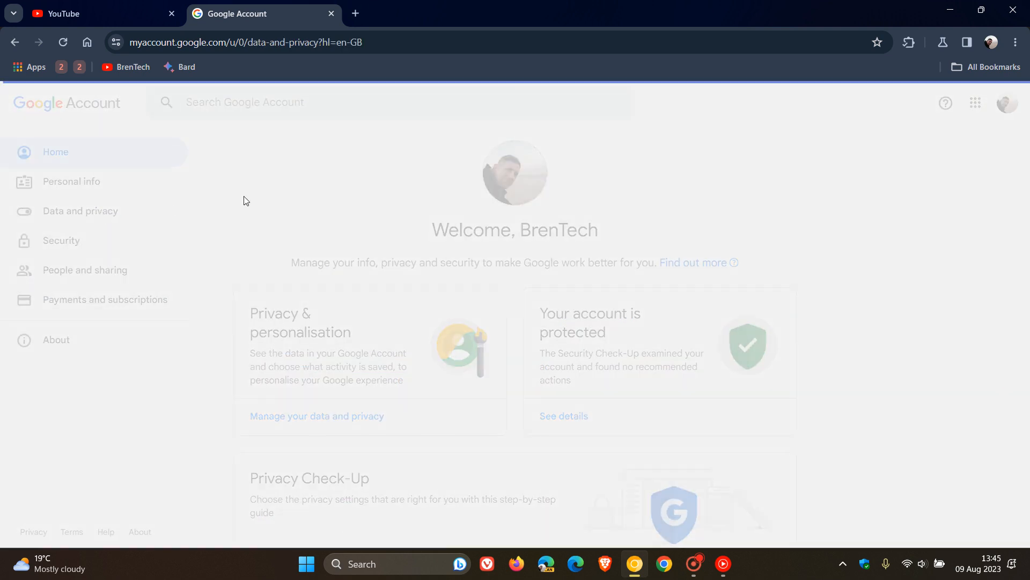
# Step: Bring up Data and privacy, scrolled to History settings with YouTube History on
pyautogui.click(80, 210)
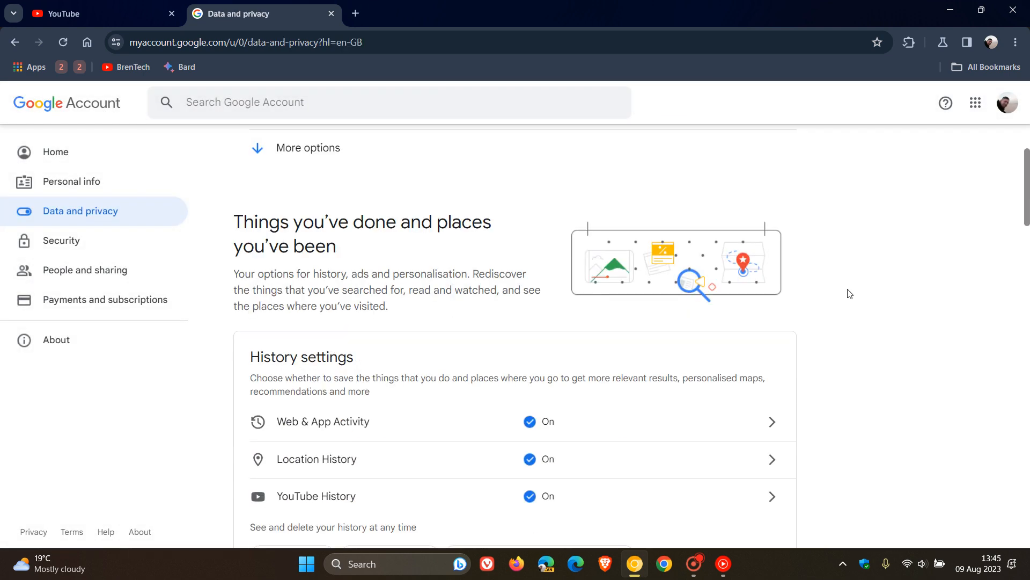
pyautogui.scroll(-3)
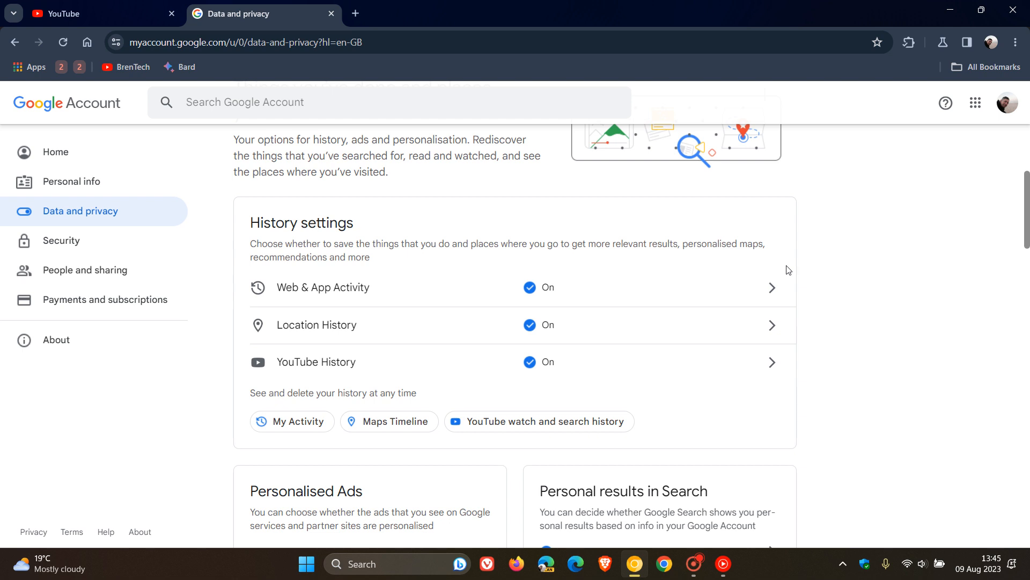
pyautogui.moveTo(633, 367)
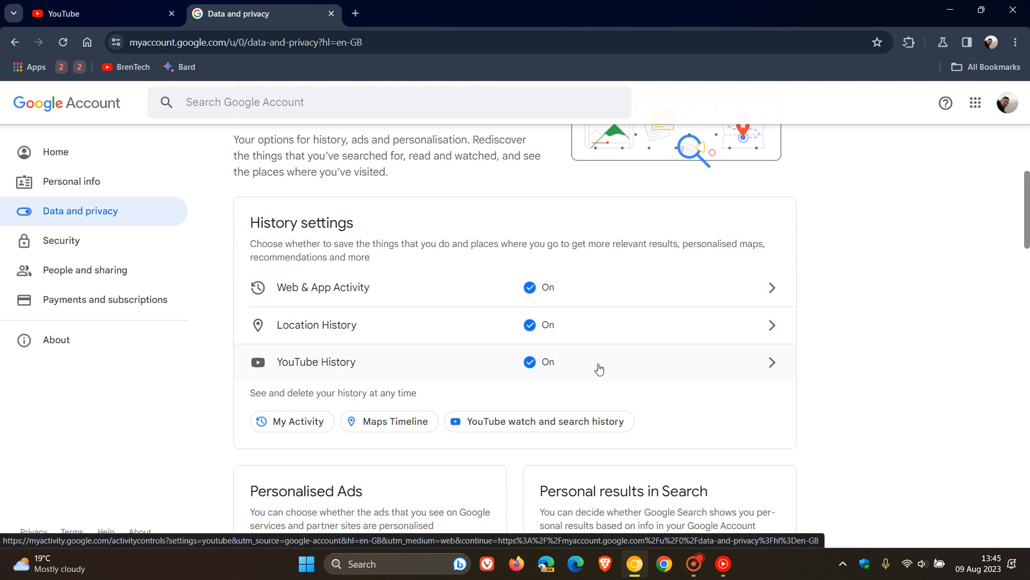
pyautogui.moveTo(625, 372)
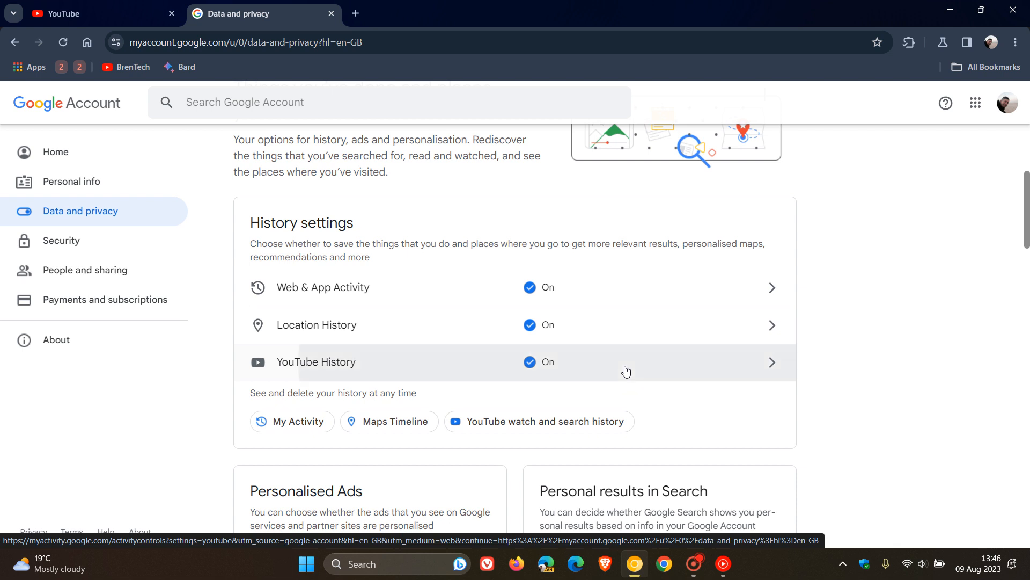
# Step: Open the YouTube History control page and scroll to its Turn off option
pyautogui.click(627, 362)
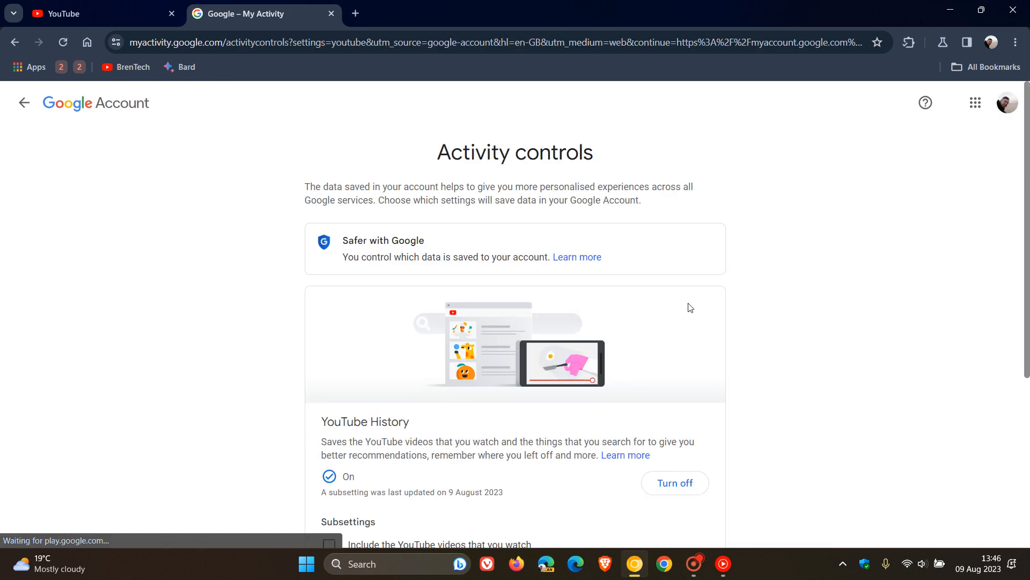
pyautogui.scroll(-3)
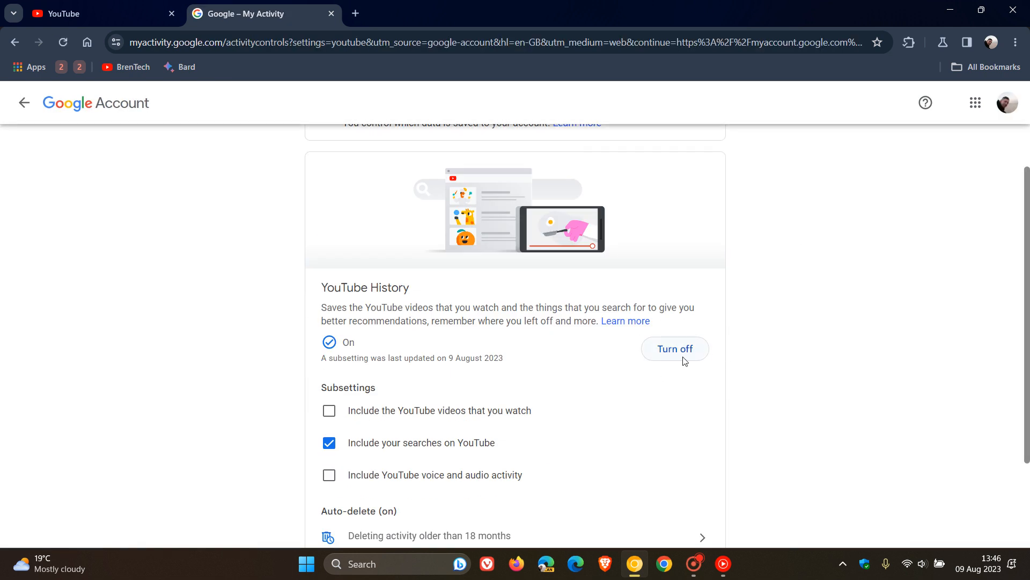
pyautogui.click(675, 348)
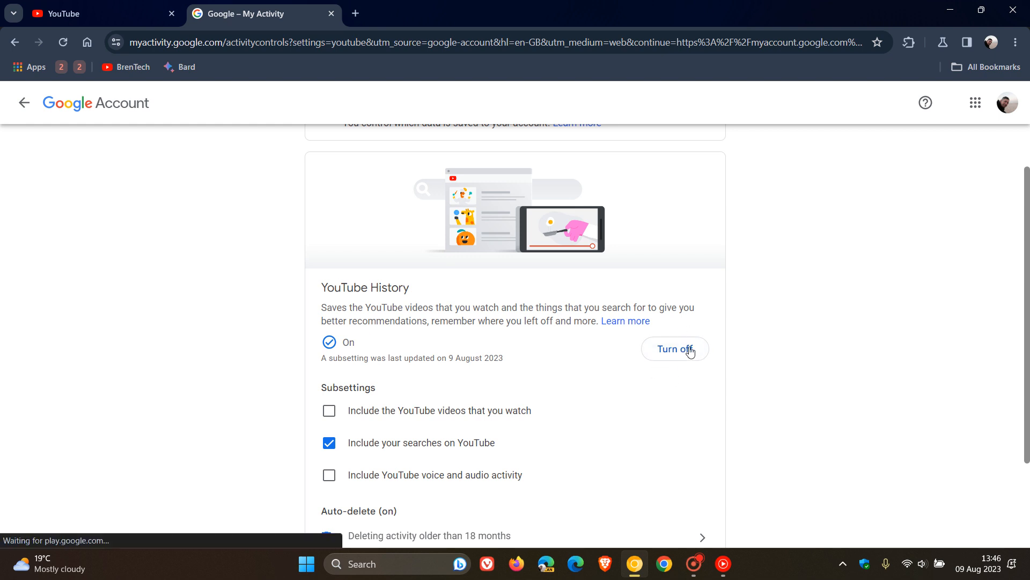
pyautogui.moveTo(823, 334)
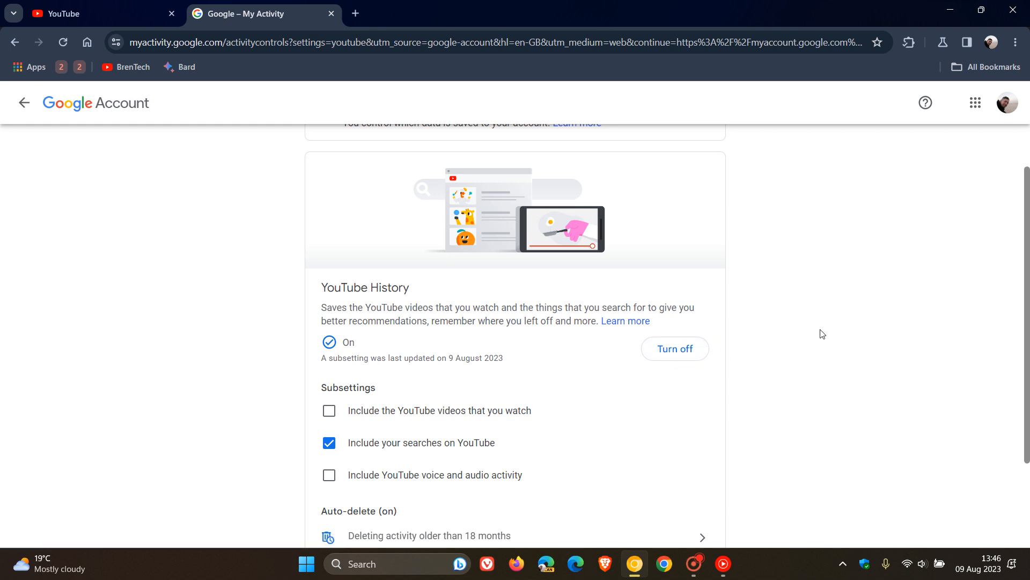
pyautogui.moveTo(730, 293)
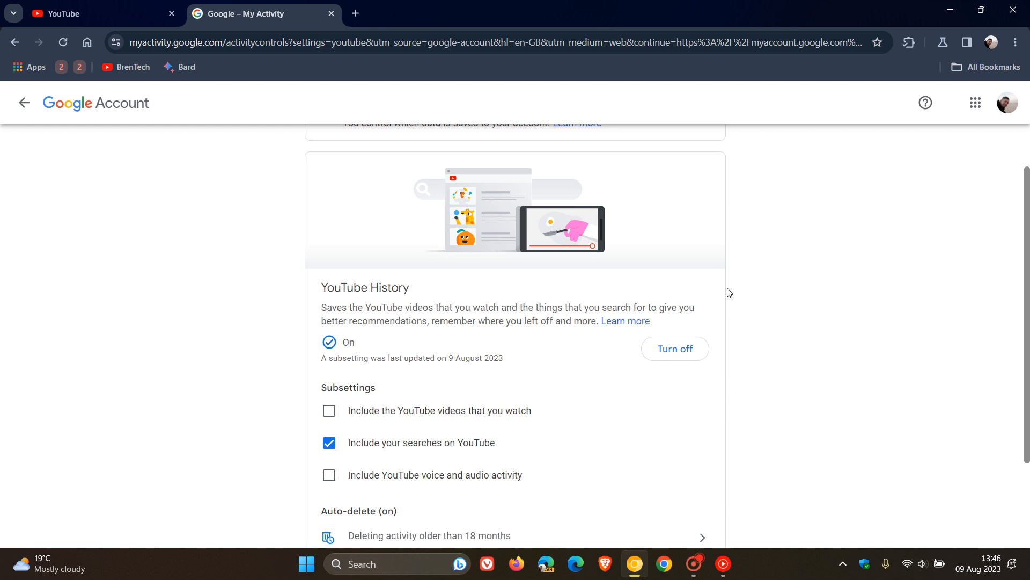